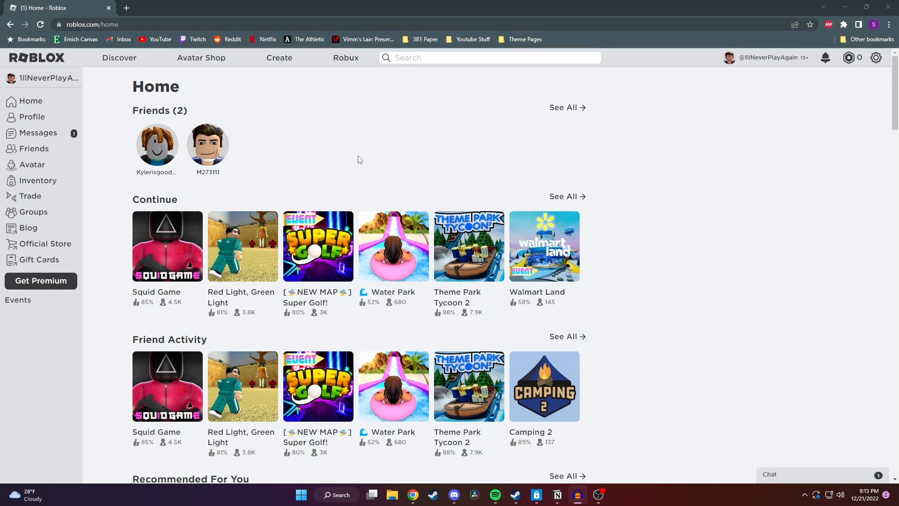
pyautogui.moveTo(355, 158)
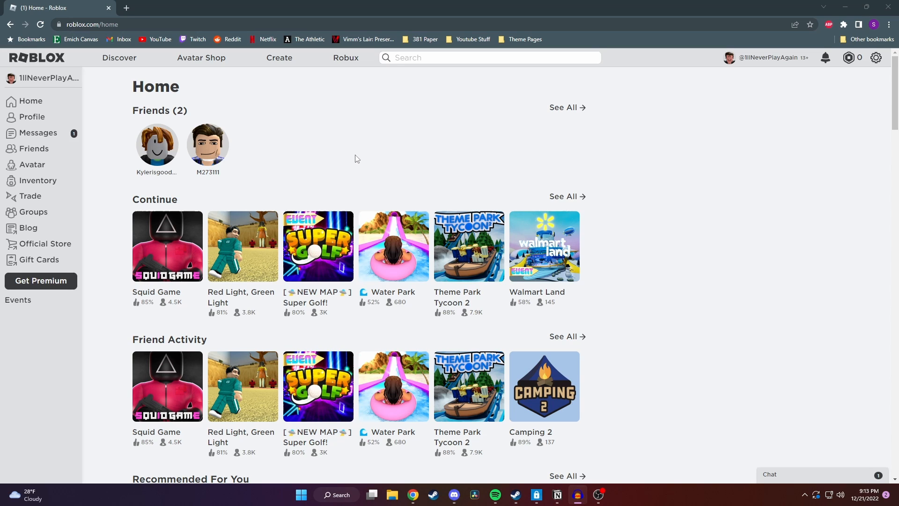
pyautogui.moveTo(320, 189)
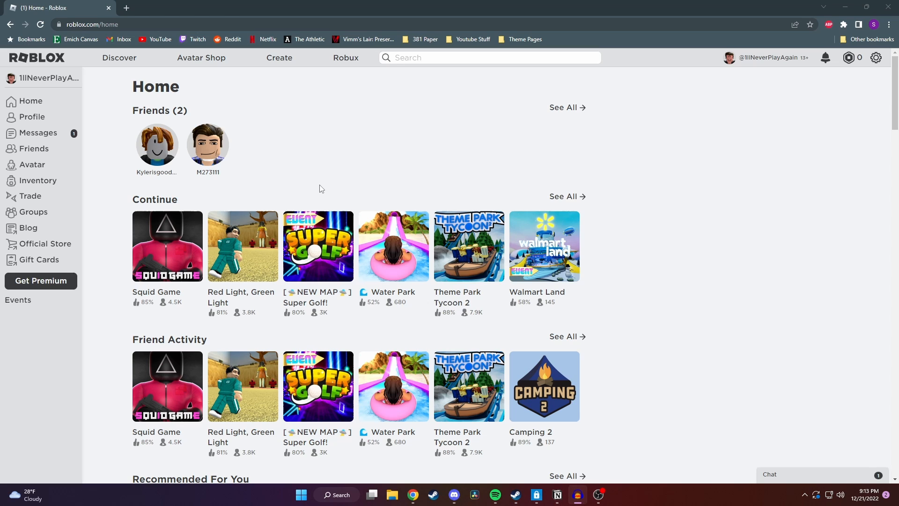
pyautogui.moveTo(115, 240)
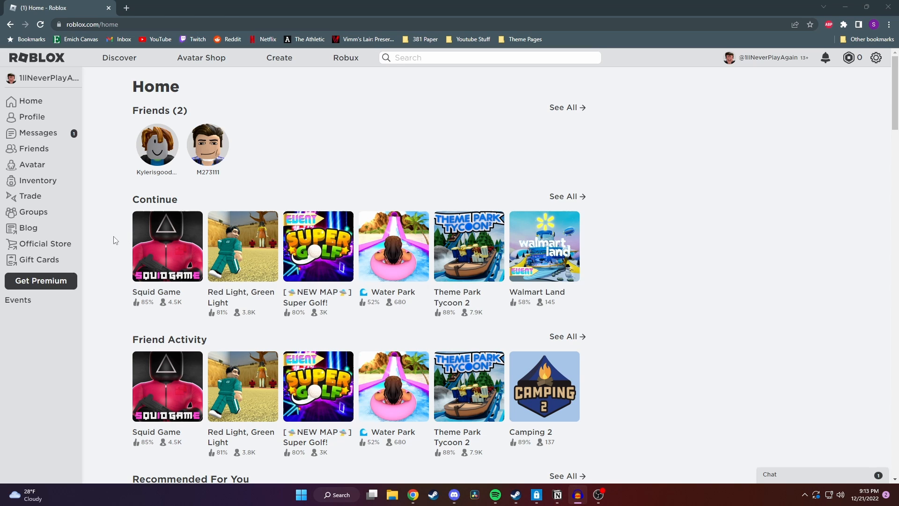
pyautogui.moveTo(38, 259)
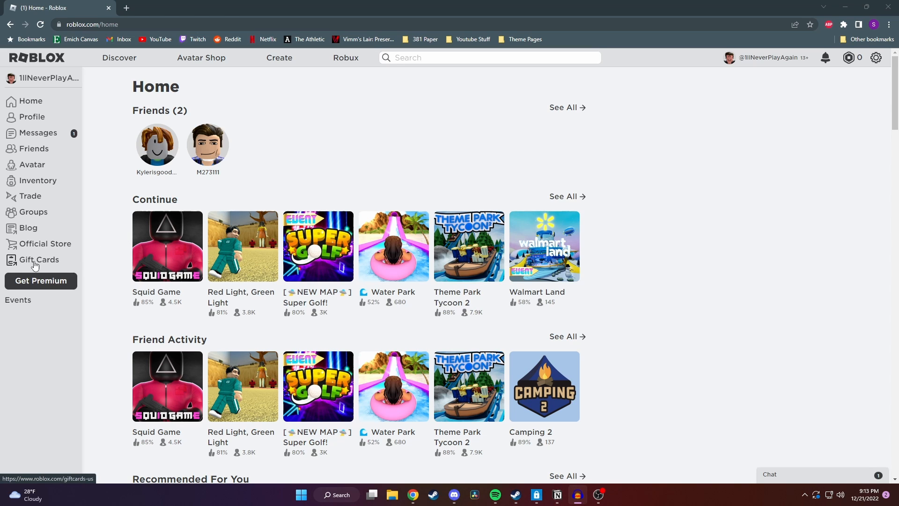
# Open the Gift Cards page from the Roblox home page sidebar.
pyautogui.click(38, 259)
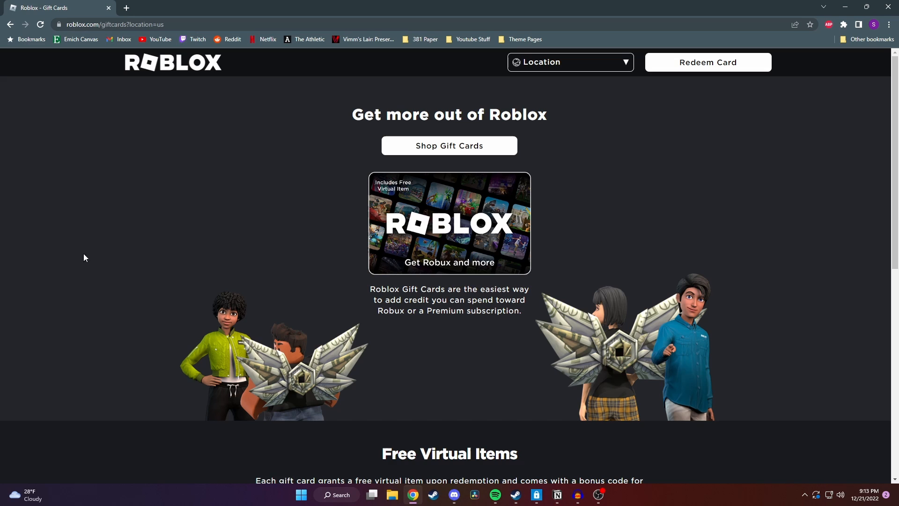
pyautogui.moveTo(245, 219)
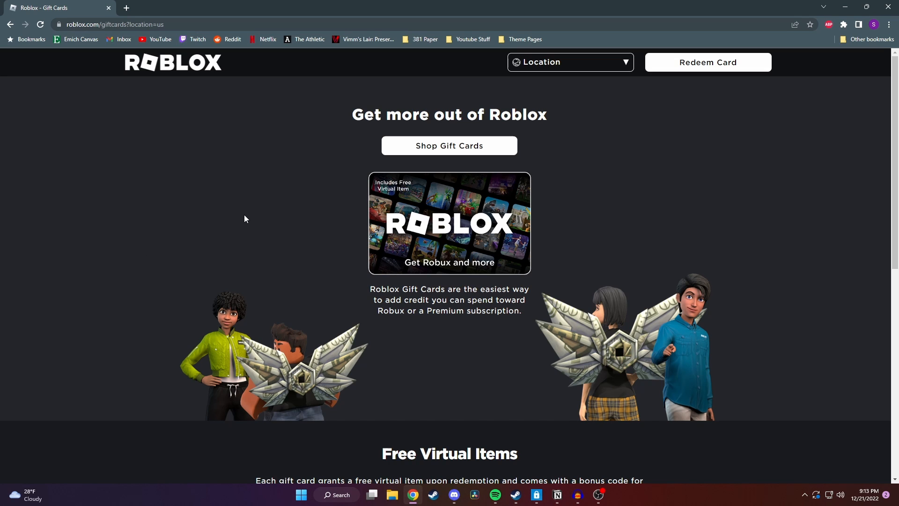
pyautogui.moveTo(701, 64)
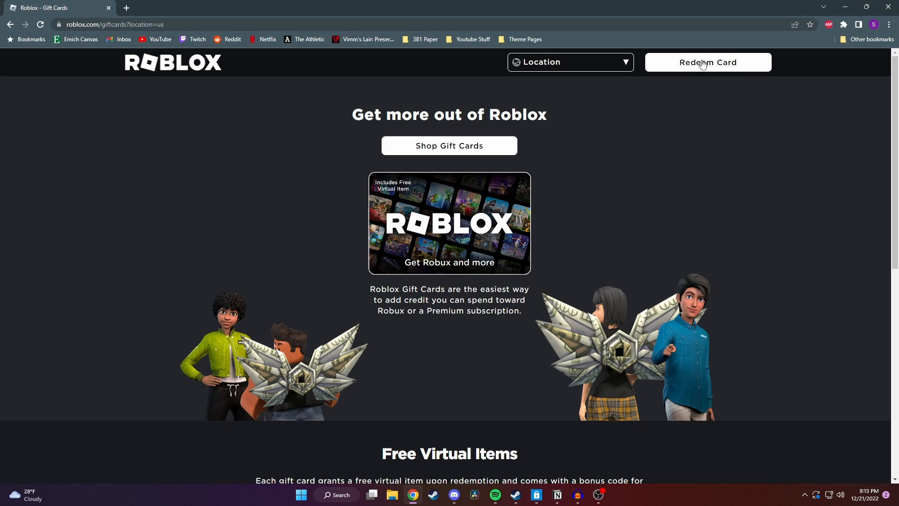
# Open the Redeem Roblox Codes page in a new tab via Redeem Card.
pyautogui.click(707, 62)
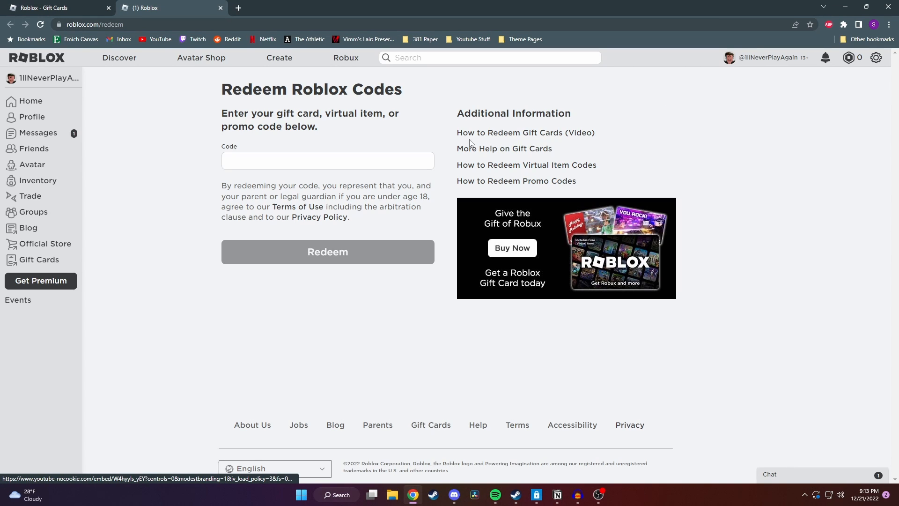
pyautogui.moveTo(442, 136)
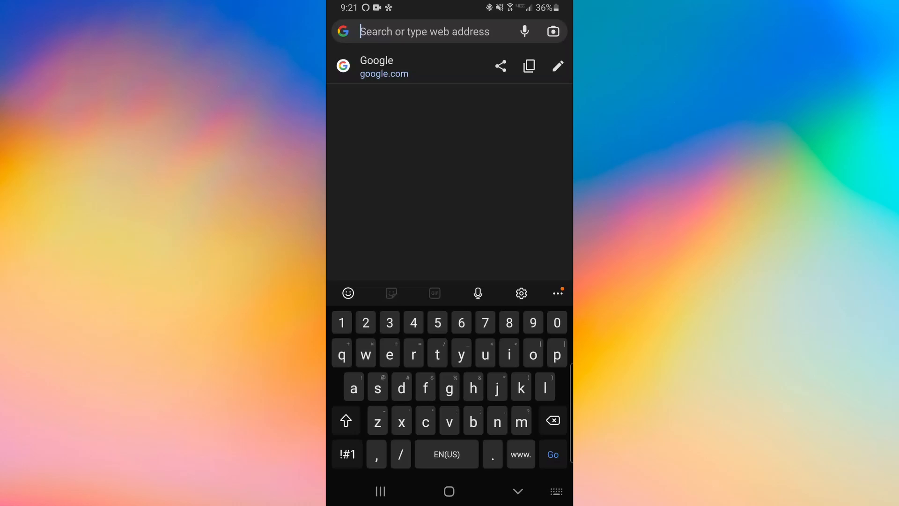
# Enter 'roblox.com/redeem' in the mobile browser's address bar.
pyautogui.write('roblox.com/red')
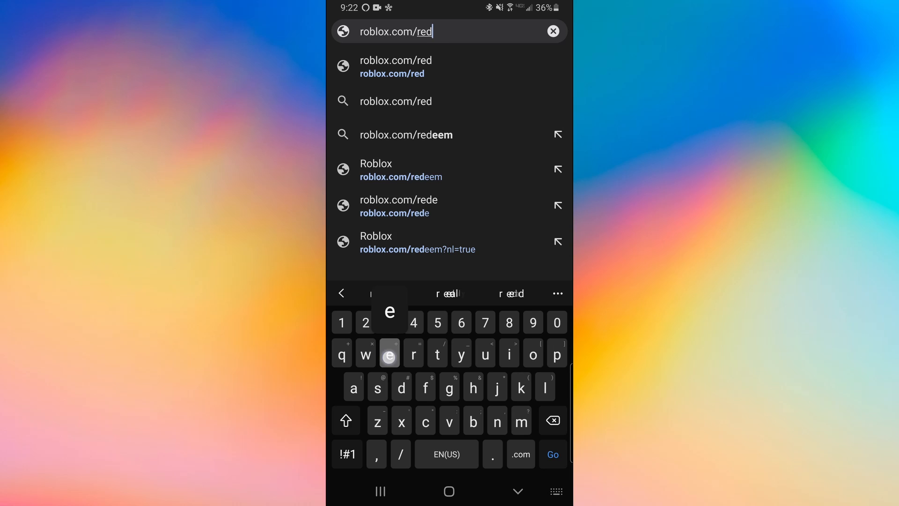
pyautogui.write('eem')
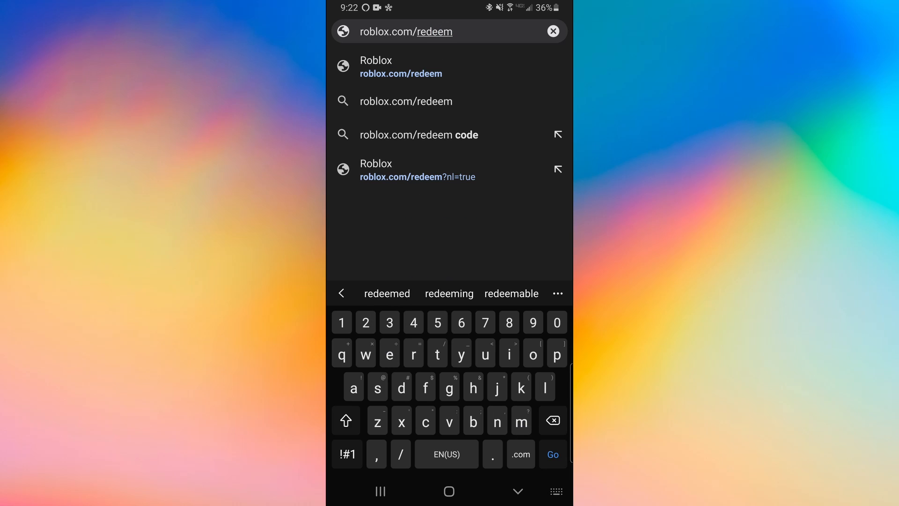